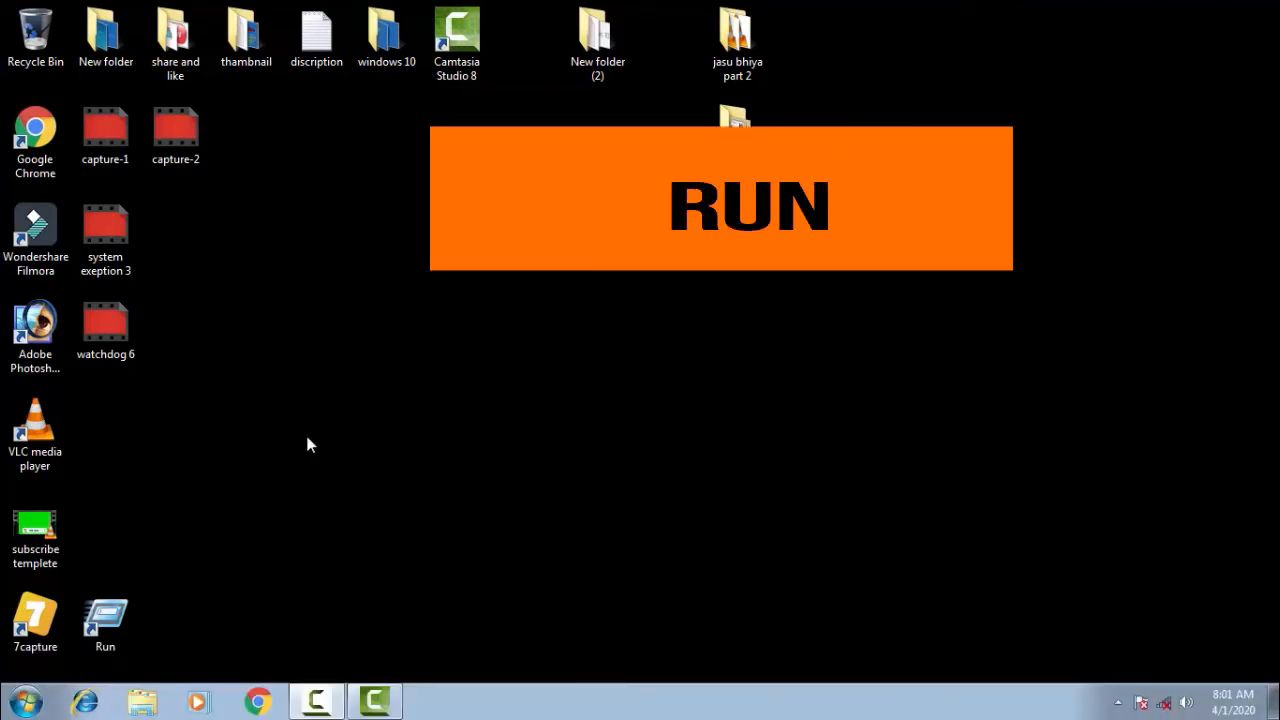
mouse_move(228, 558)
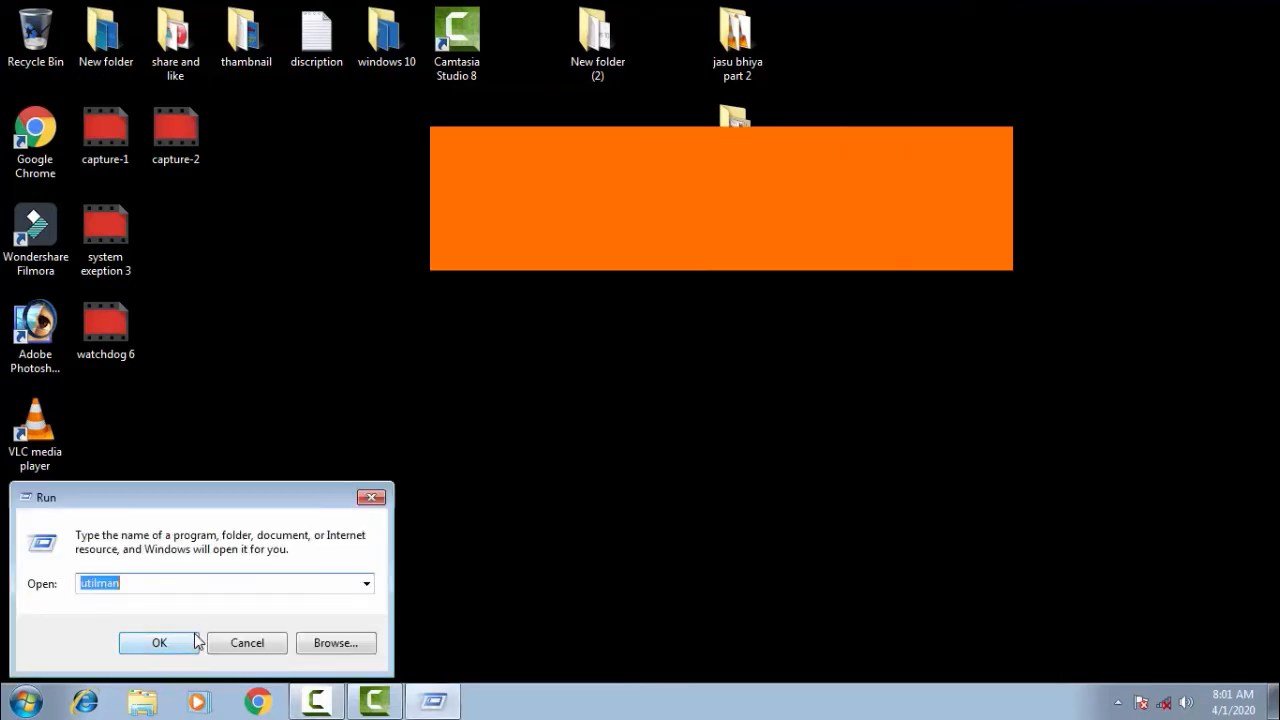
- Launch the utilman command from the Run dialog
click(159, 642)
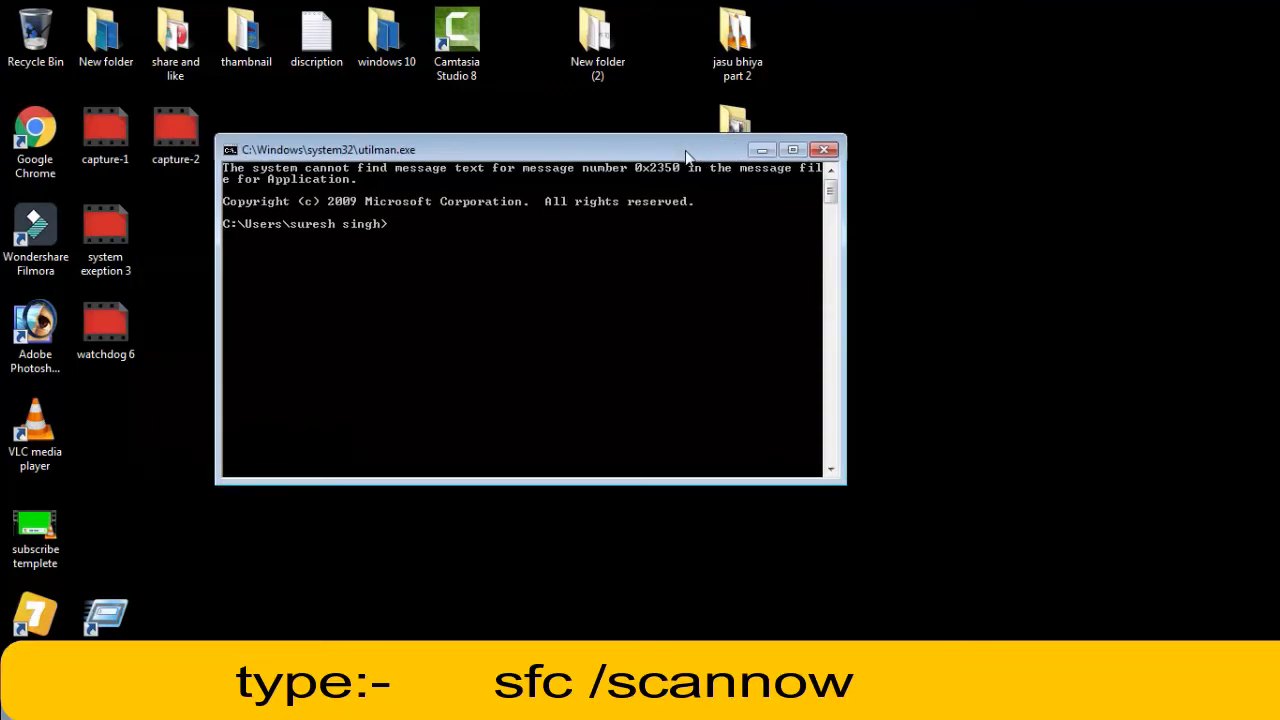
- Run 'sfc /scannow', which reports that an administrator console session is required
text(s)
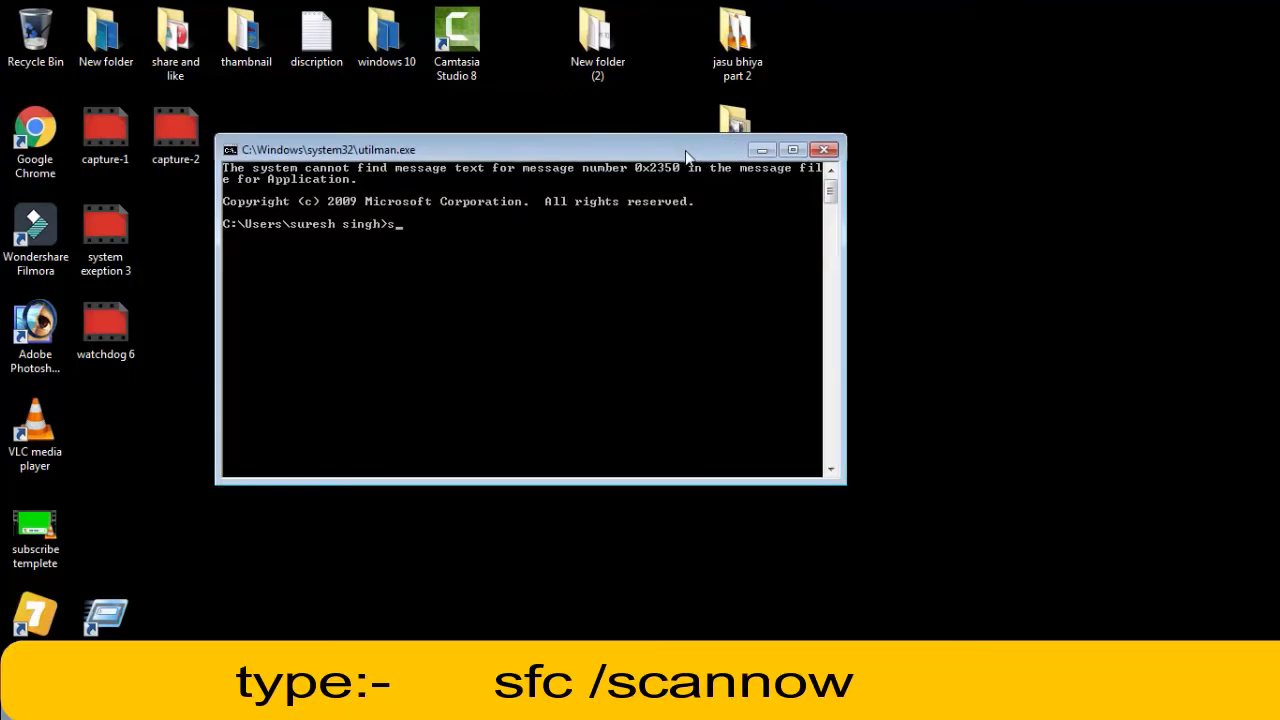
text(fc)
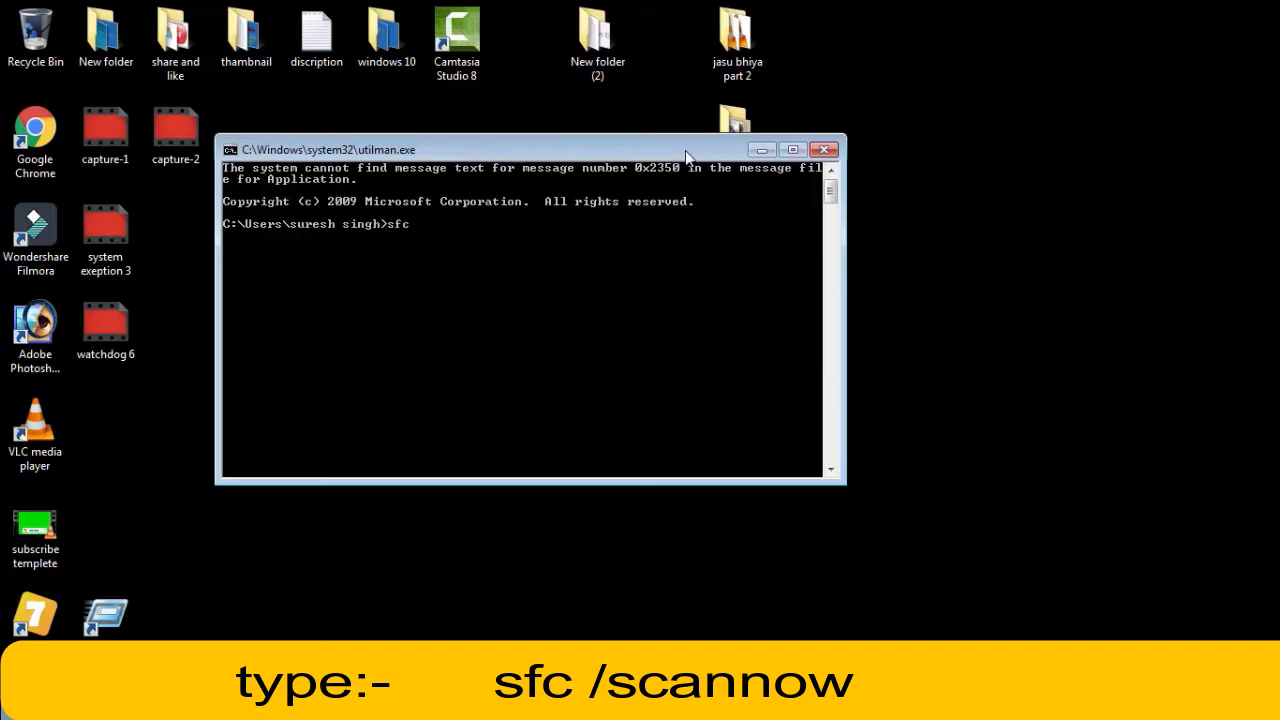
text(/)
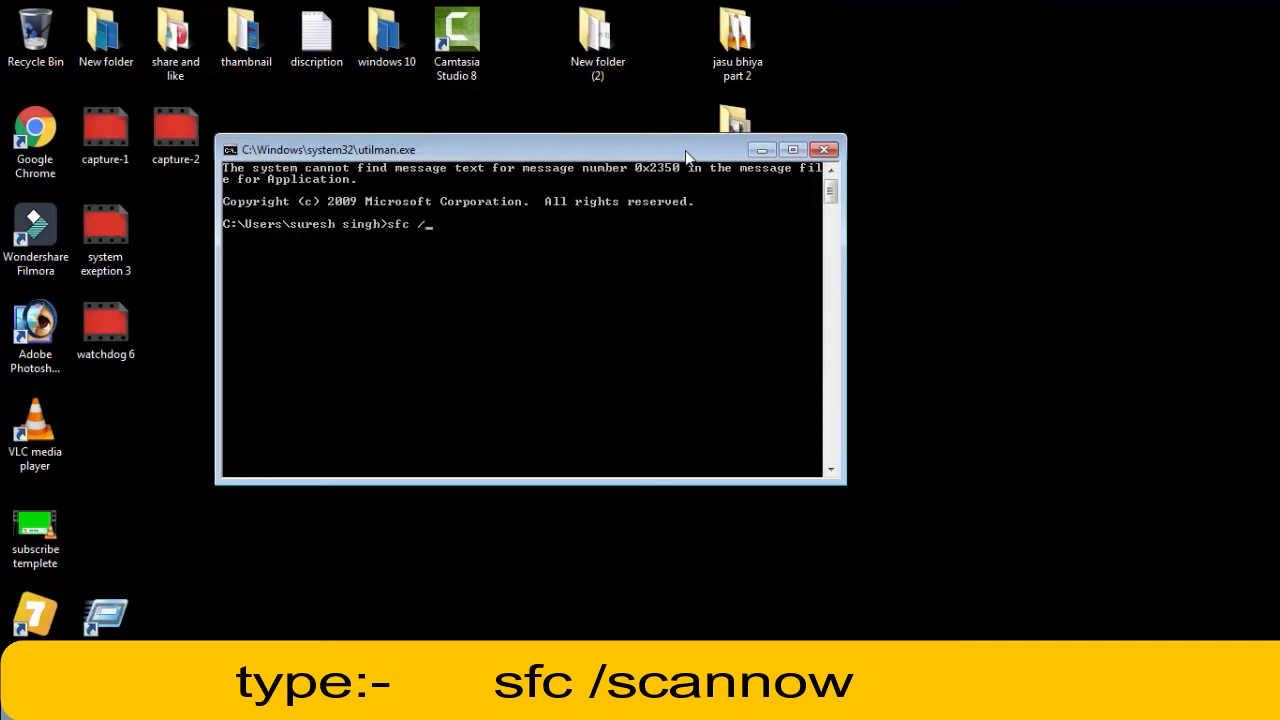
text(sca)
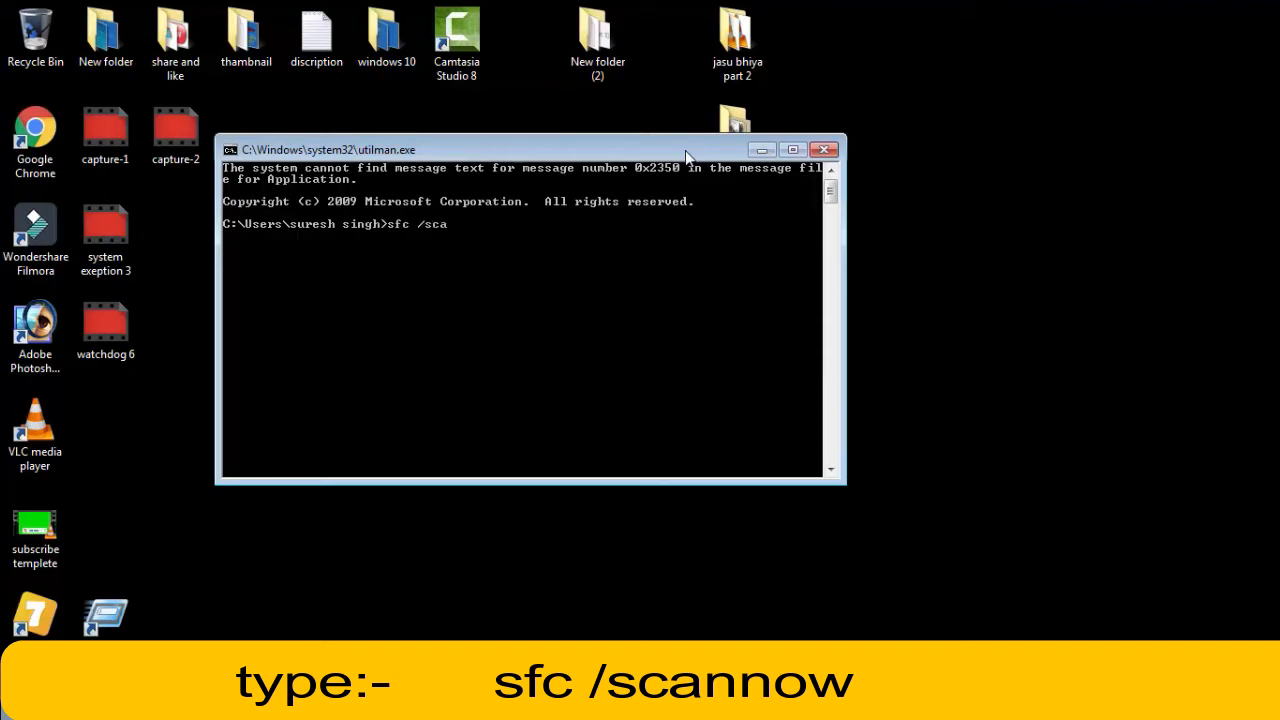
text(nnow)
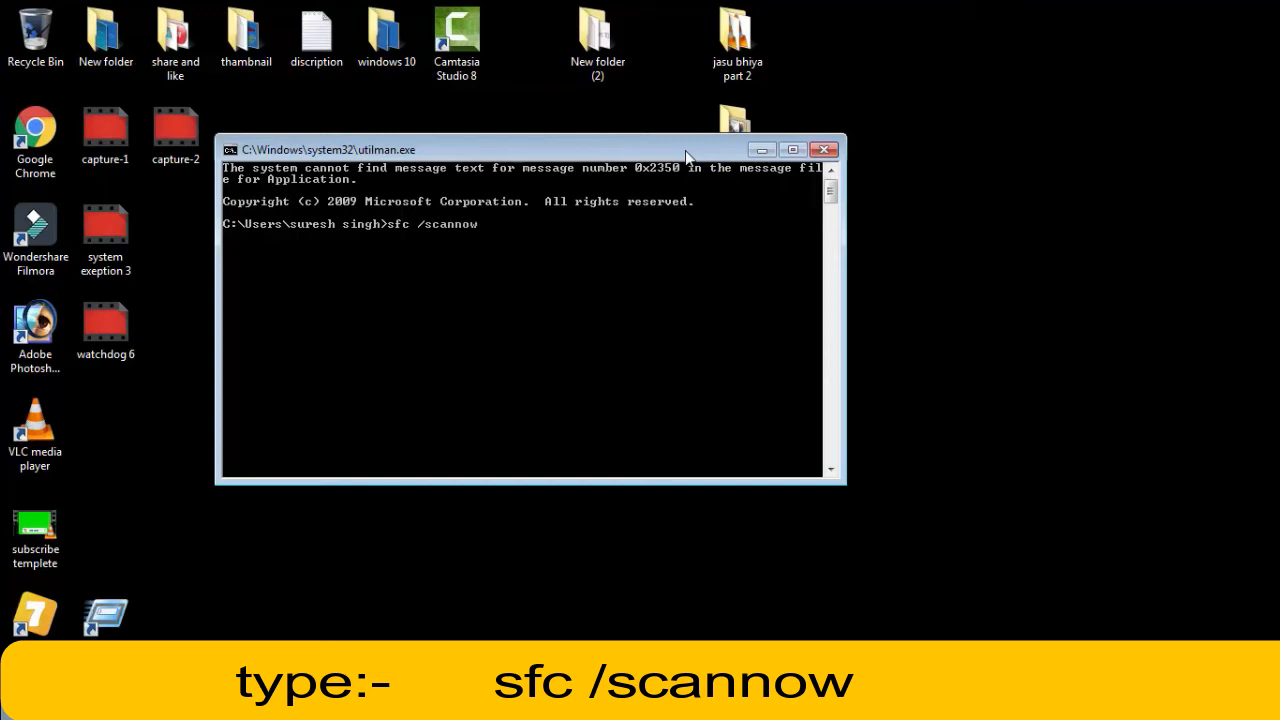
key(Return)
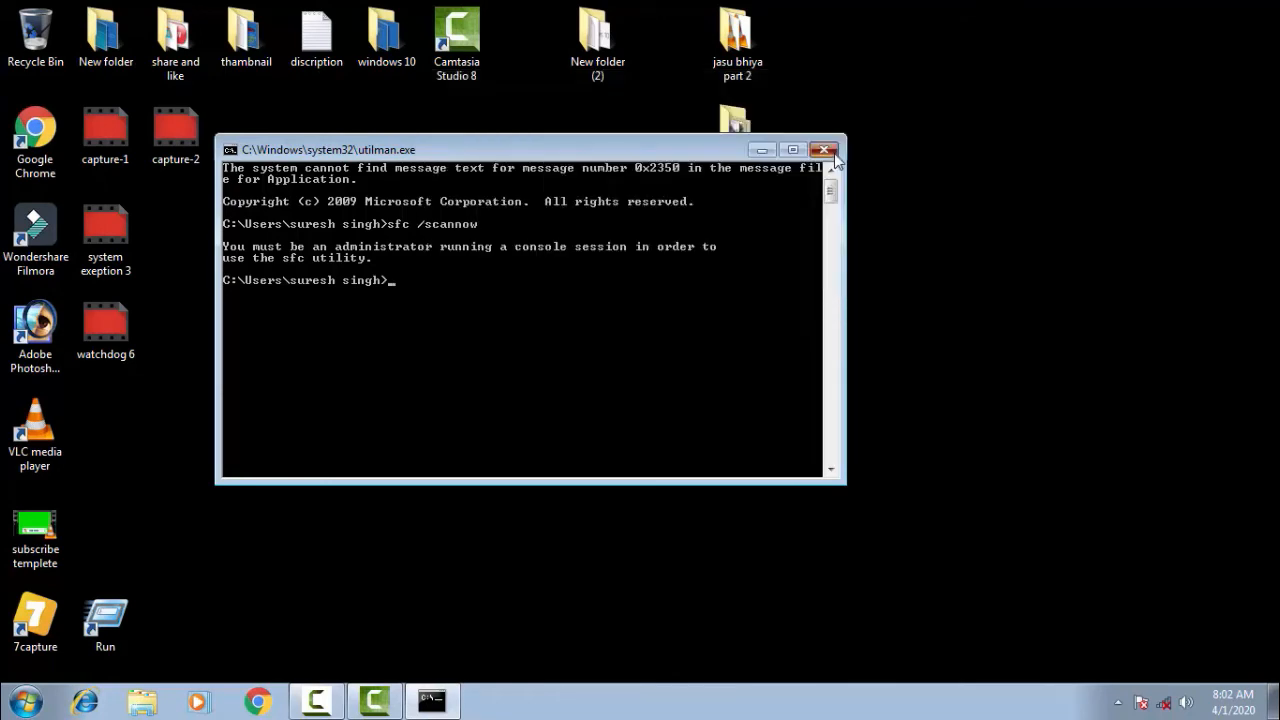
- Close the Command Prompt and launch Device Manager via 'devmgmt.msc' from the Run dialog
click(824, 150)
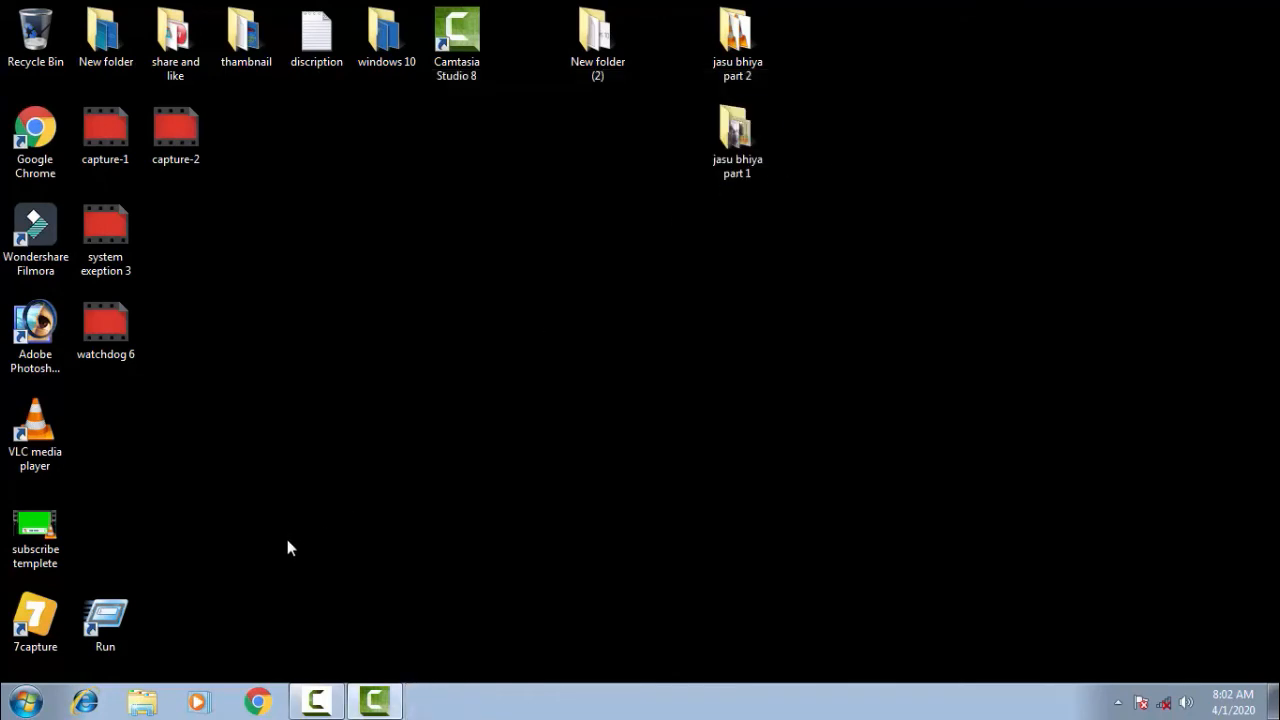
mouse_move(203, 543)
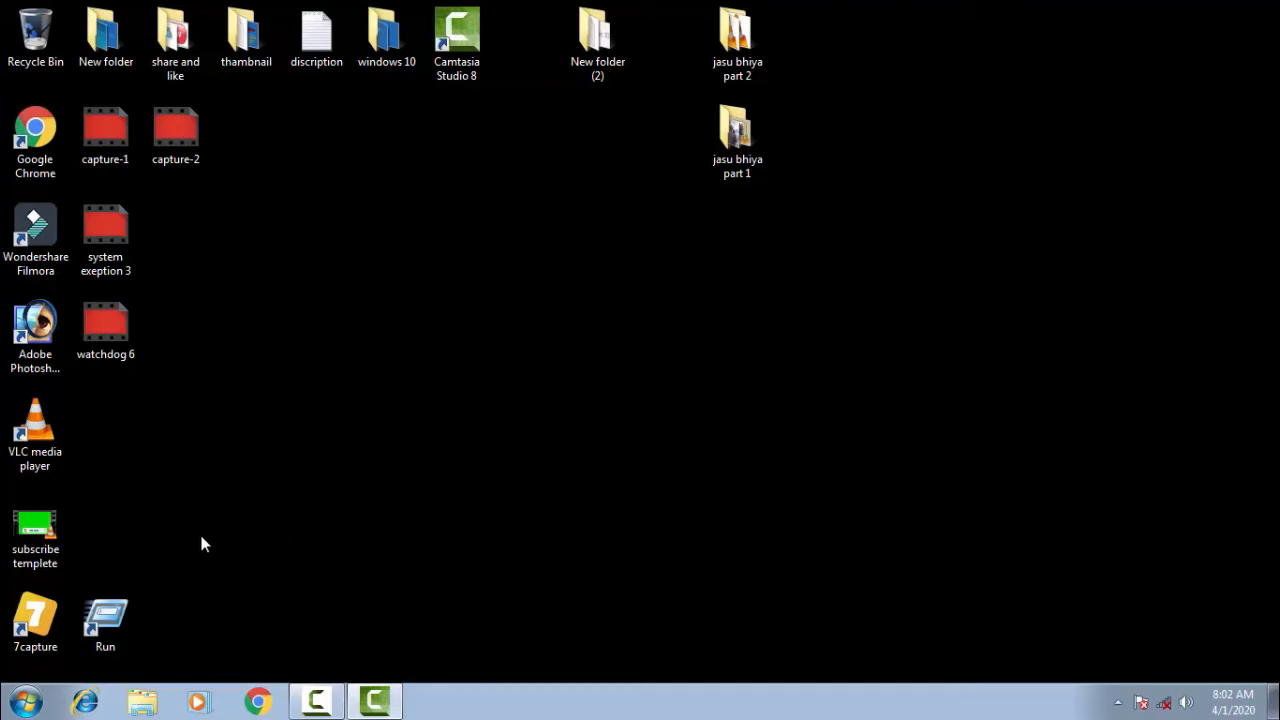
double_click(105, 615)
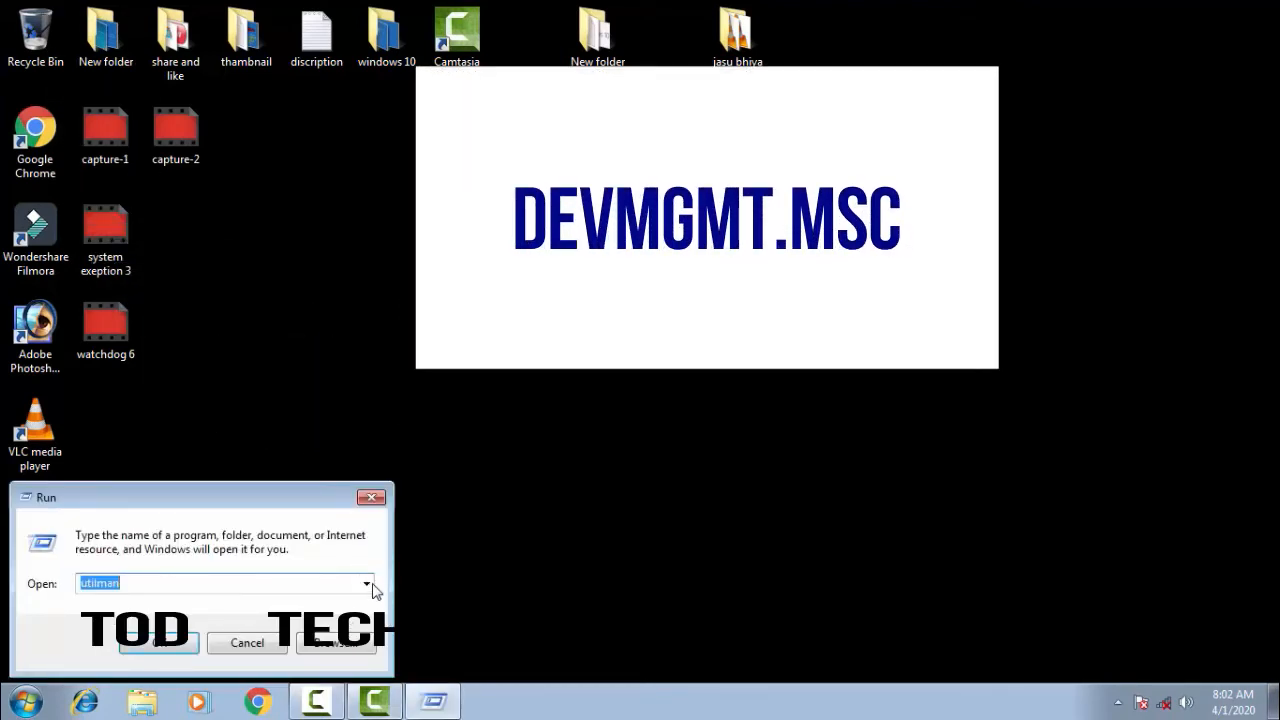
text(devmgmt.msc)
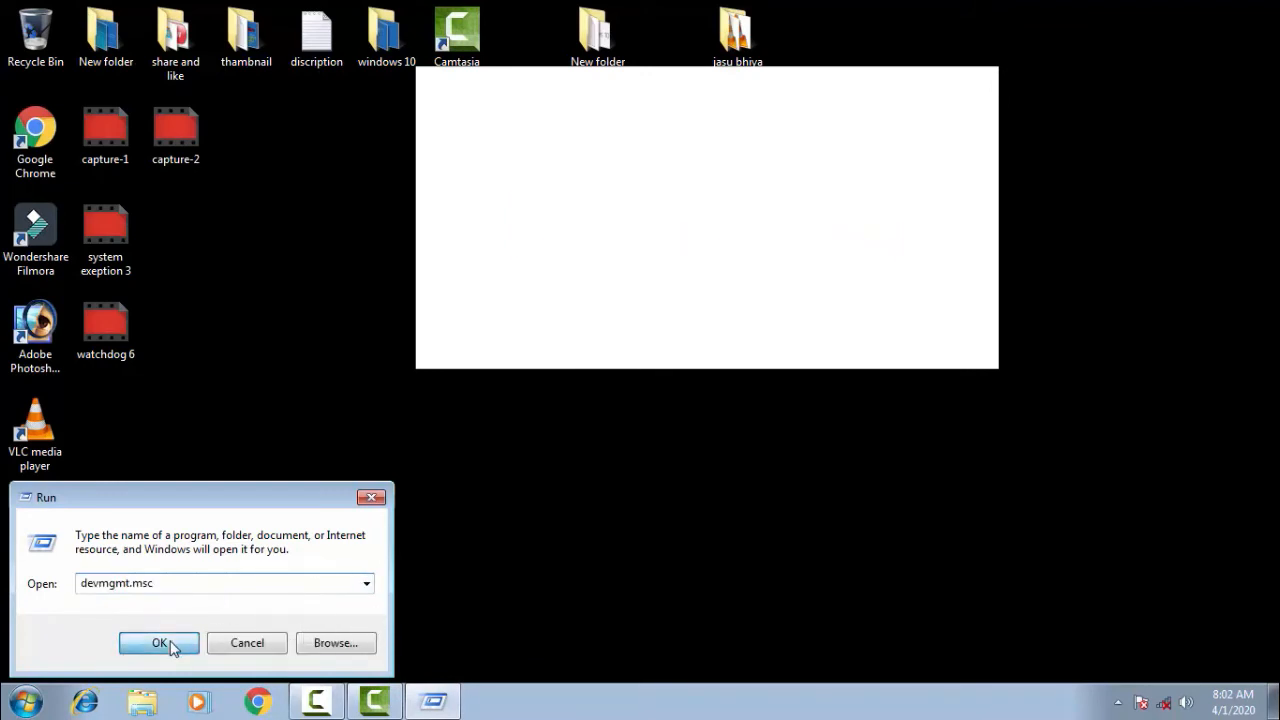
click(159, 643)
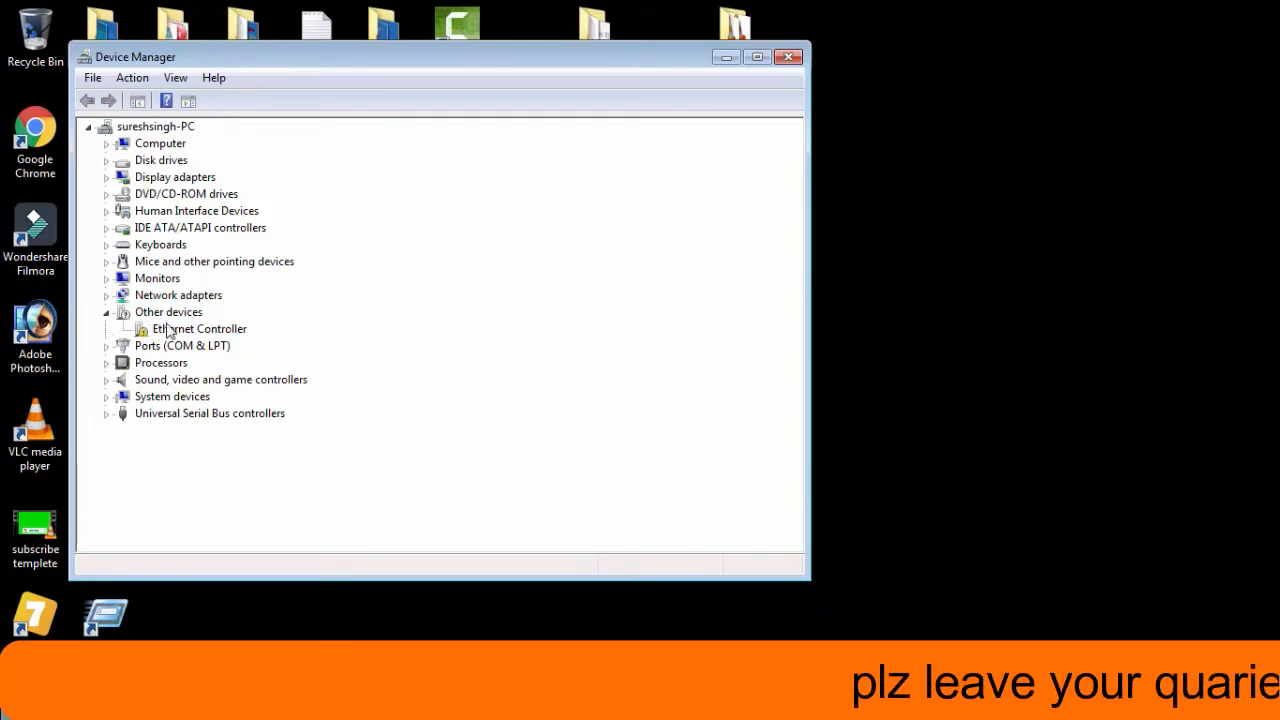
- Select the Ethernet Controller under Other devices and bring up its context menu
click(199, 328)
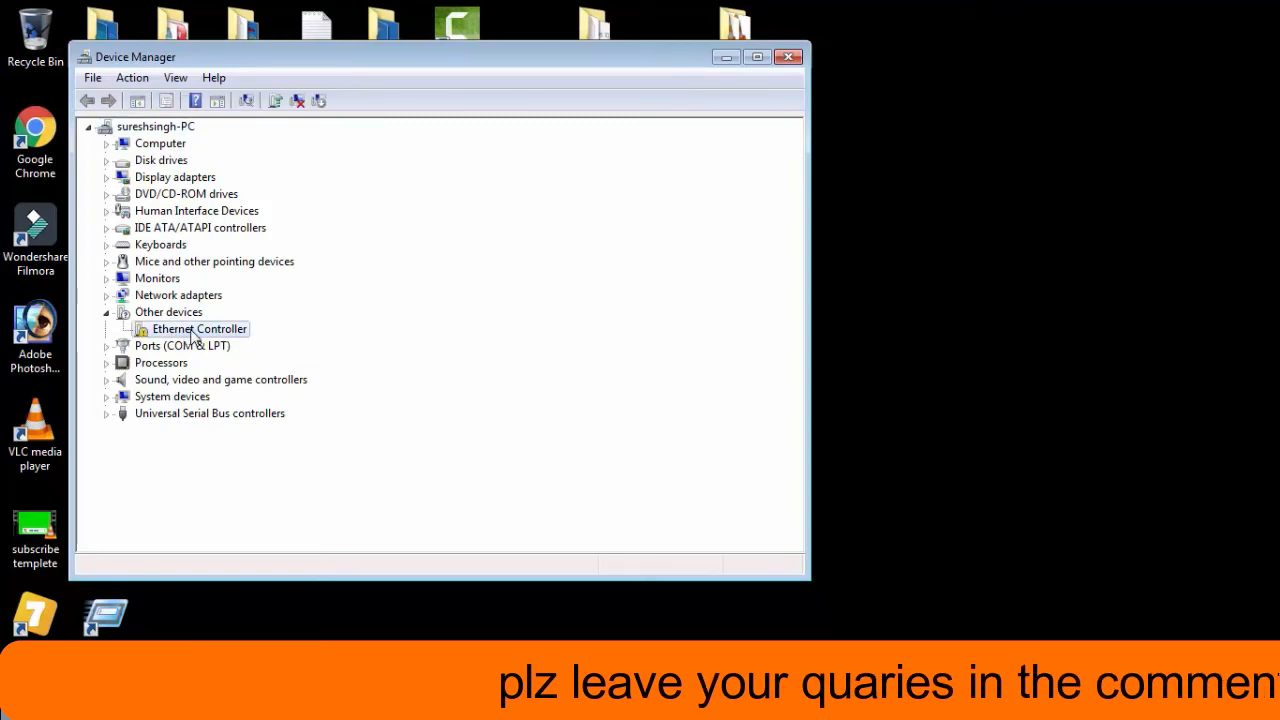
right_click(198, 328)
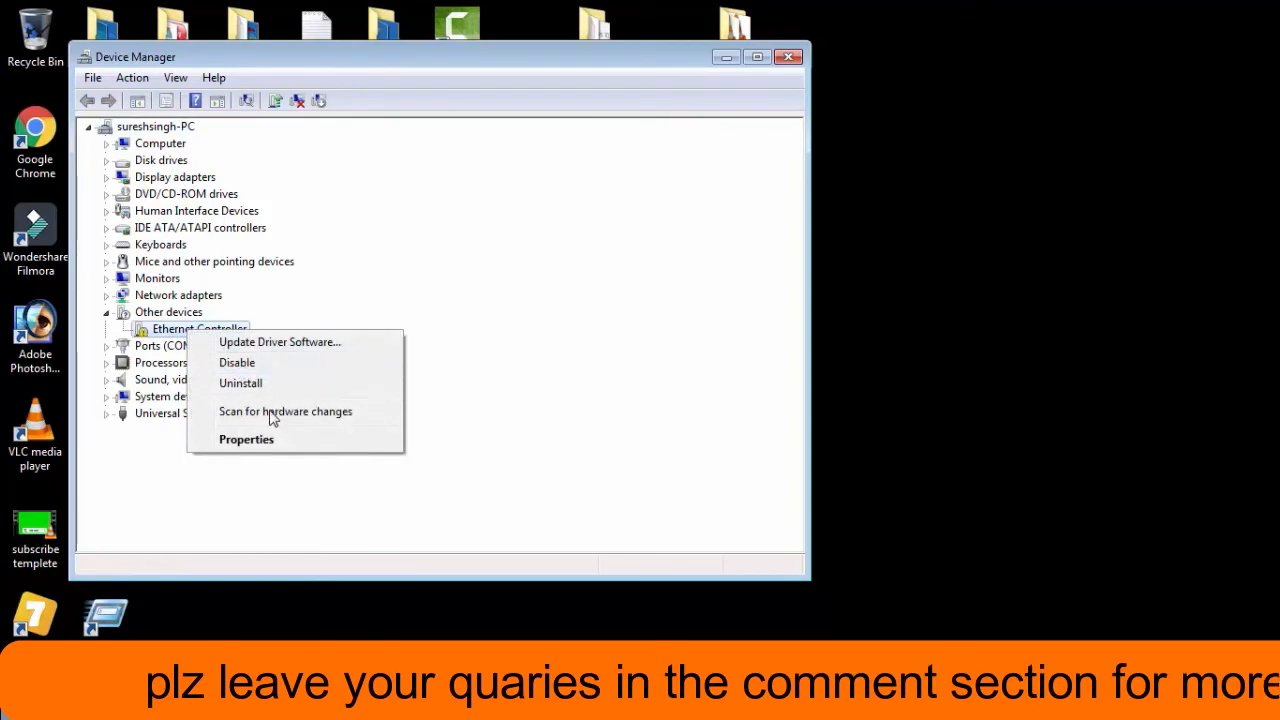
- Review the Ethernet Controller's Driver details (Code 28, unknown provider) and close its properties
click(246, 439)
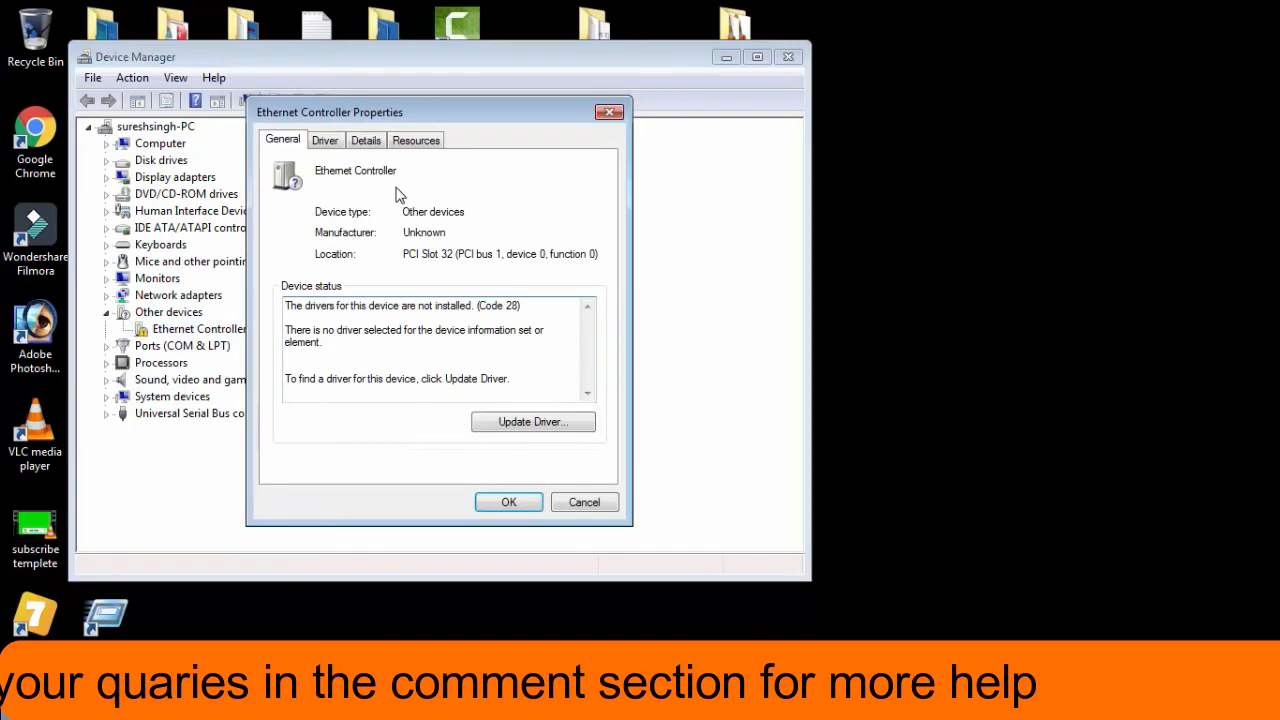
click(324, 140)
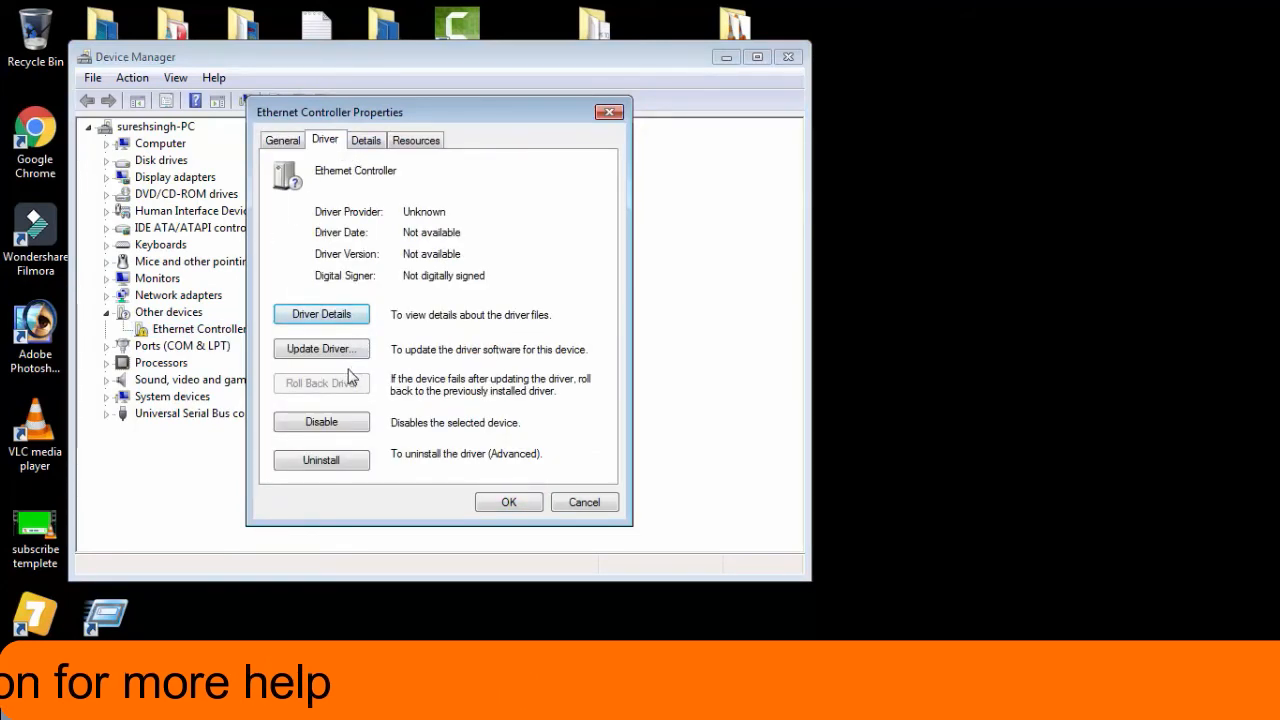
mouse_move(345, 405)
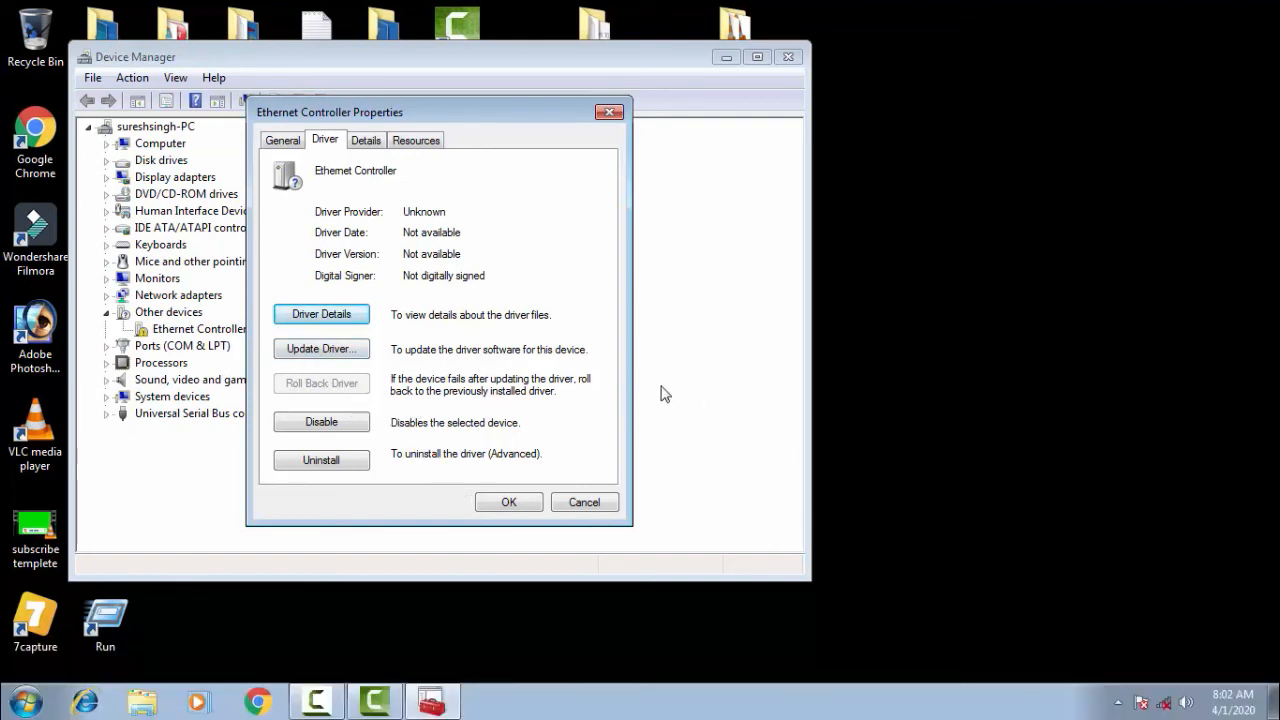
mouse_move(379, 436)
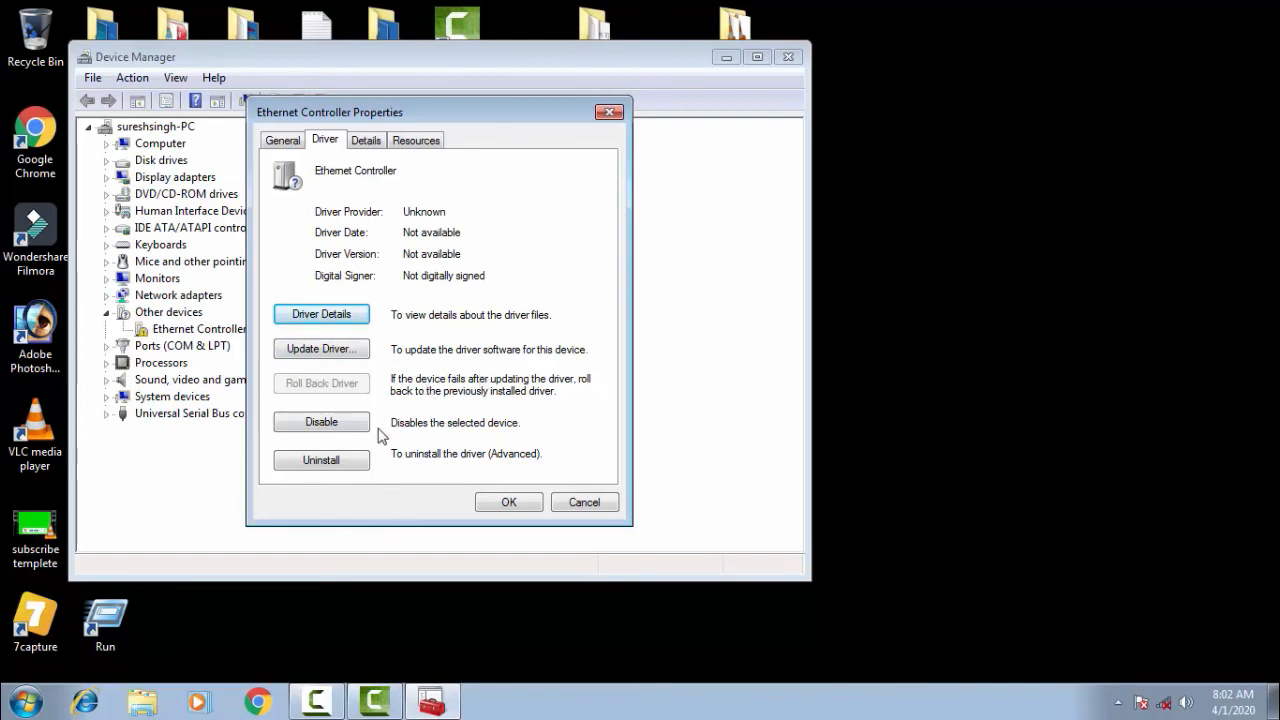
mouse_move(285, 383)
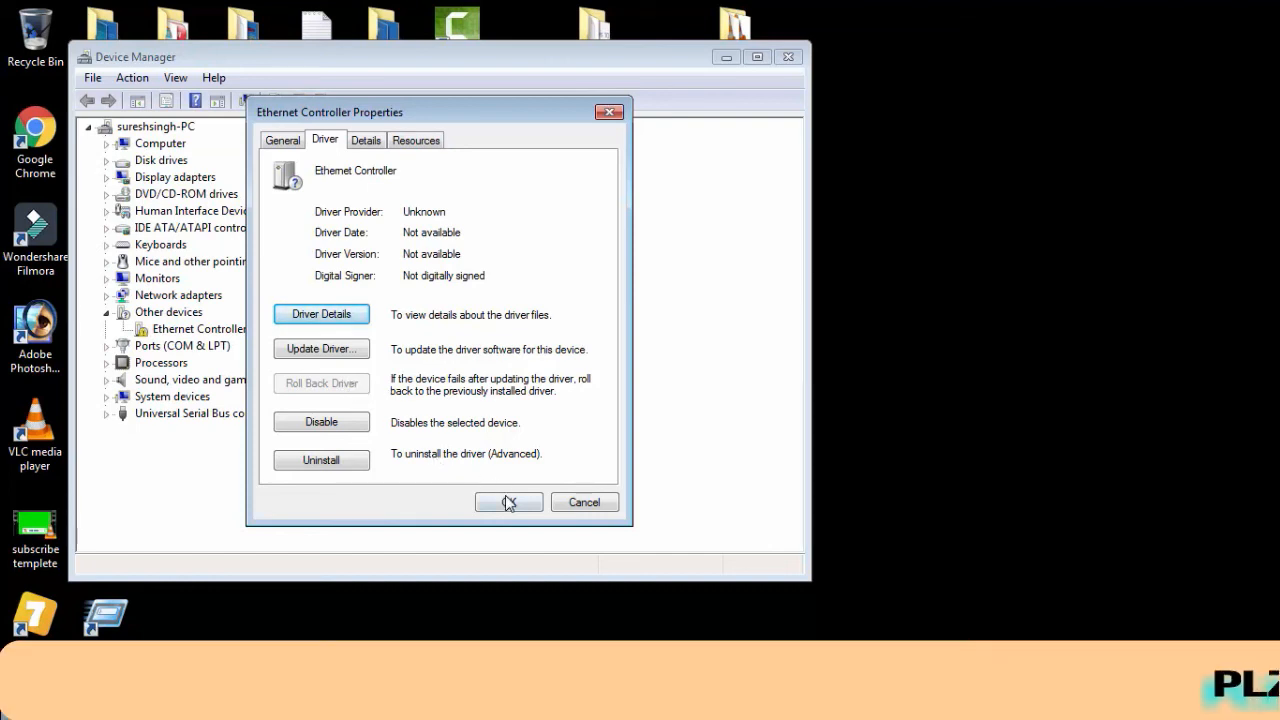
click(508, 501)
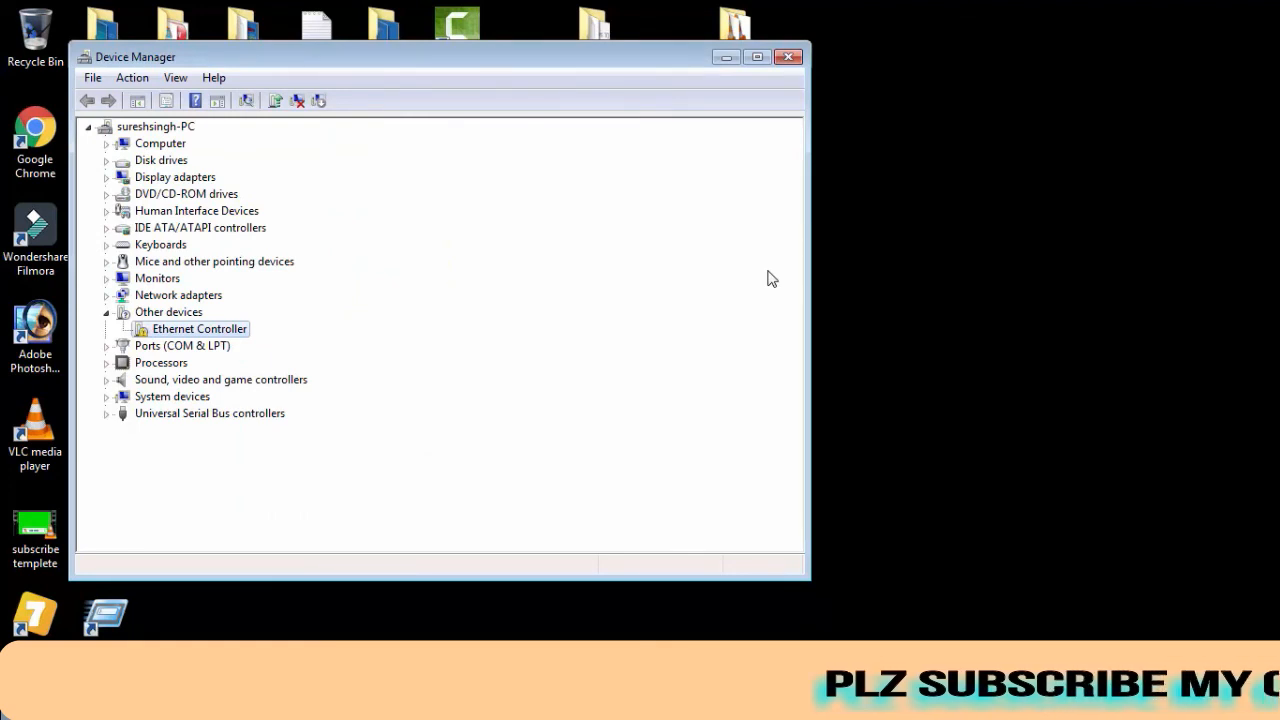